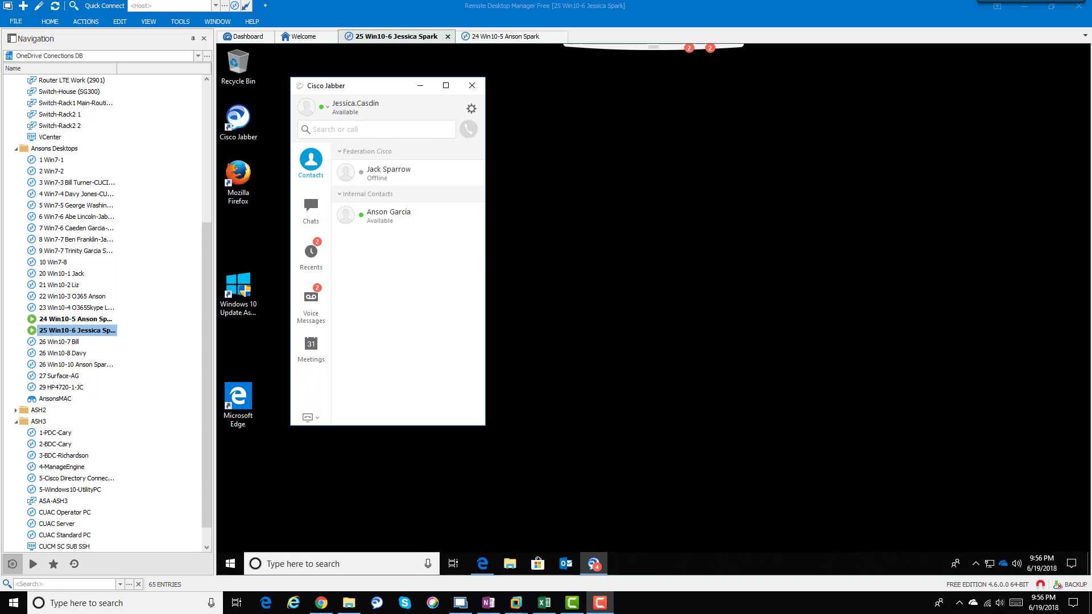
pyautogui.moveTo(310, 305)
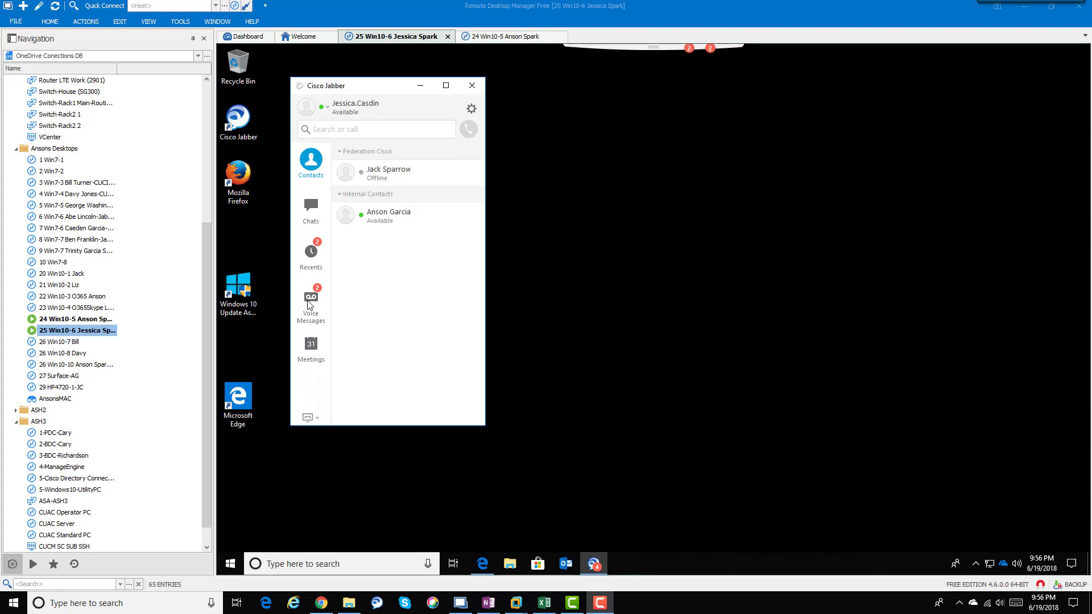
pyautogui.click(311, 303)
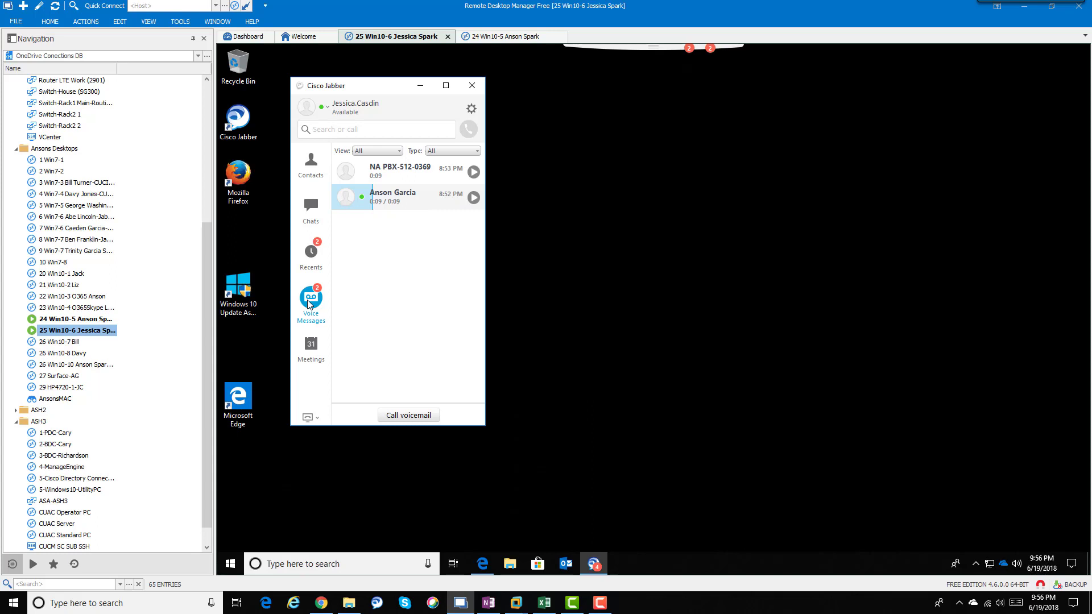
pyautogui.moveTo(403, 214)
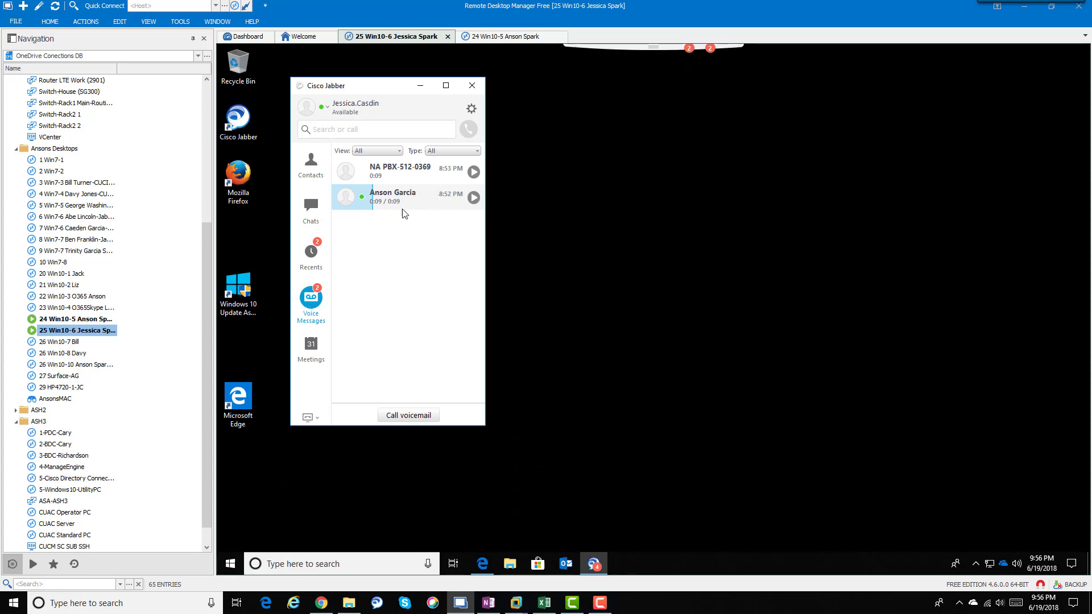
pyautogui.moveTo(403, 240)
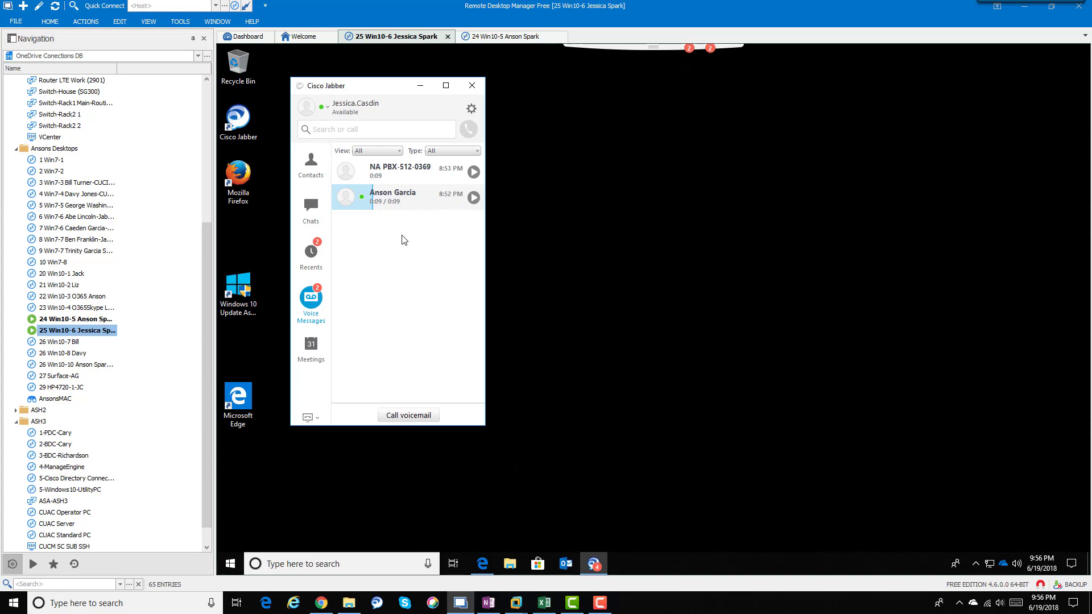
pyautogui.moveTo(402, 271)
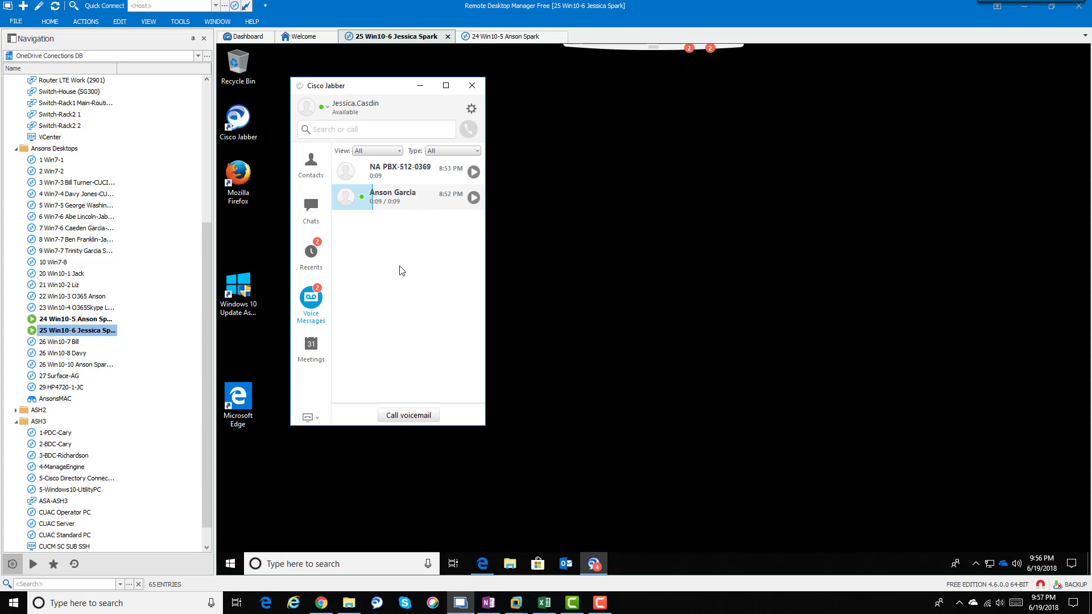
pyautogui.moveTo(411, 207)
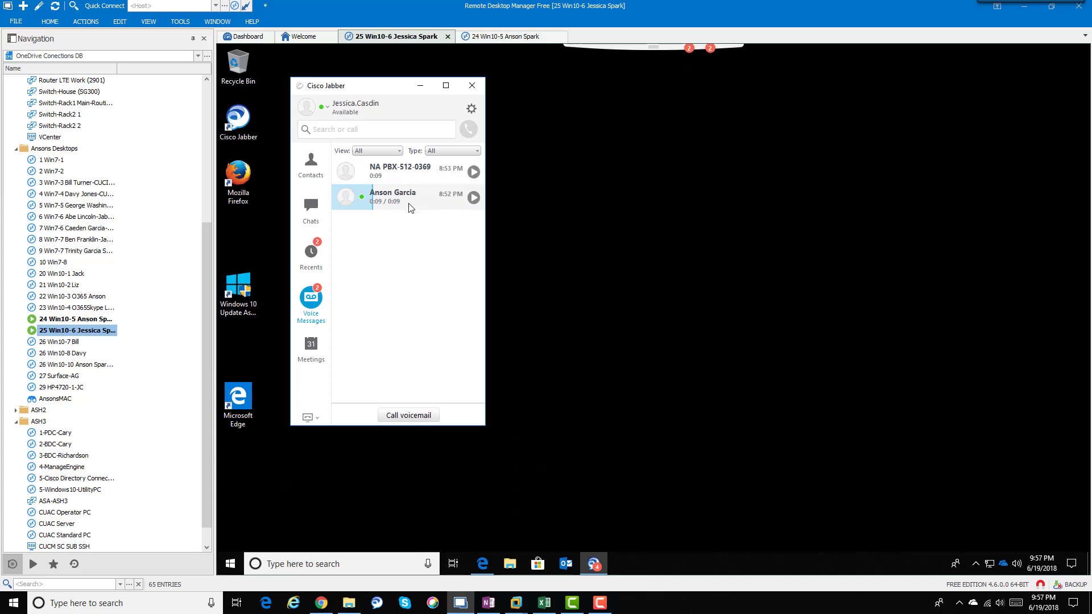
pyautogui.moveTo(397, 176)
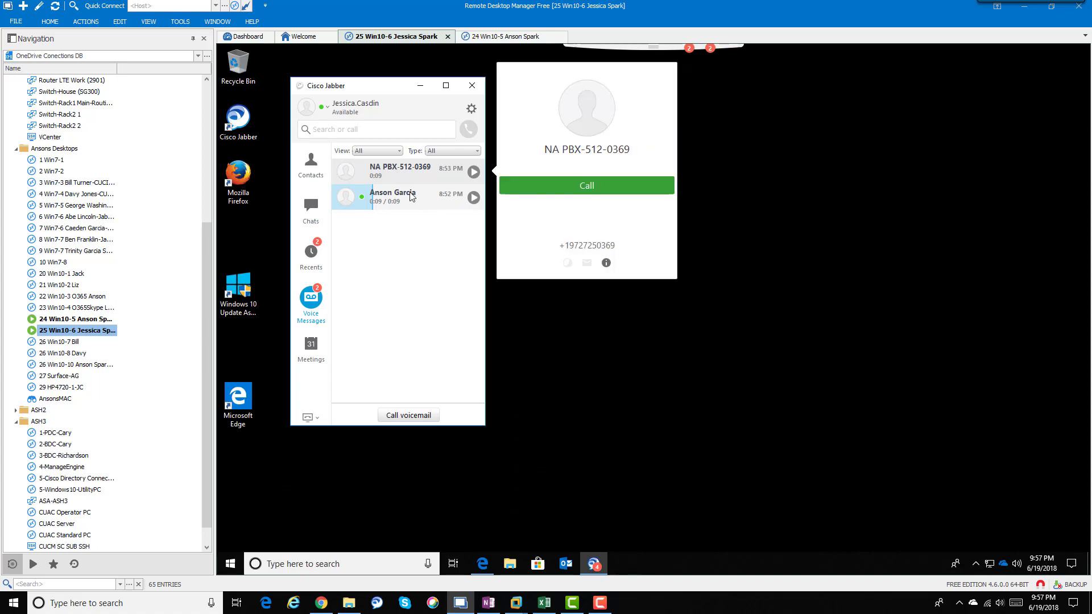
pyautogui.click(473, 196)
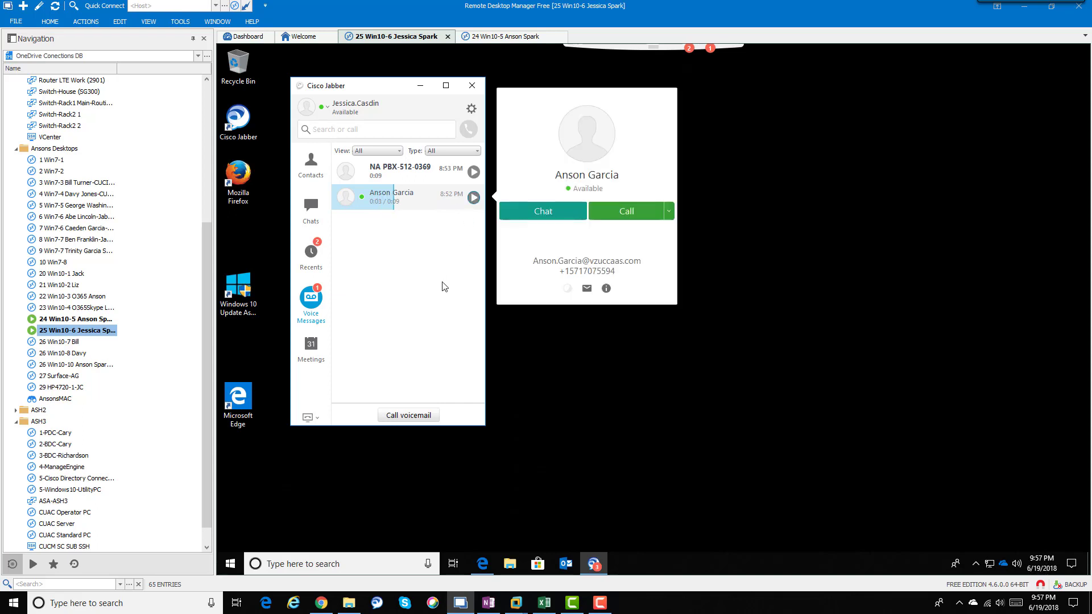
pyautogui.rightClick(390, 197)
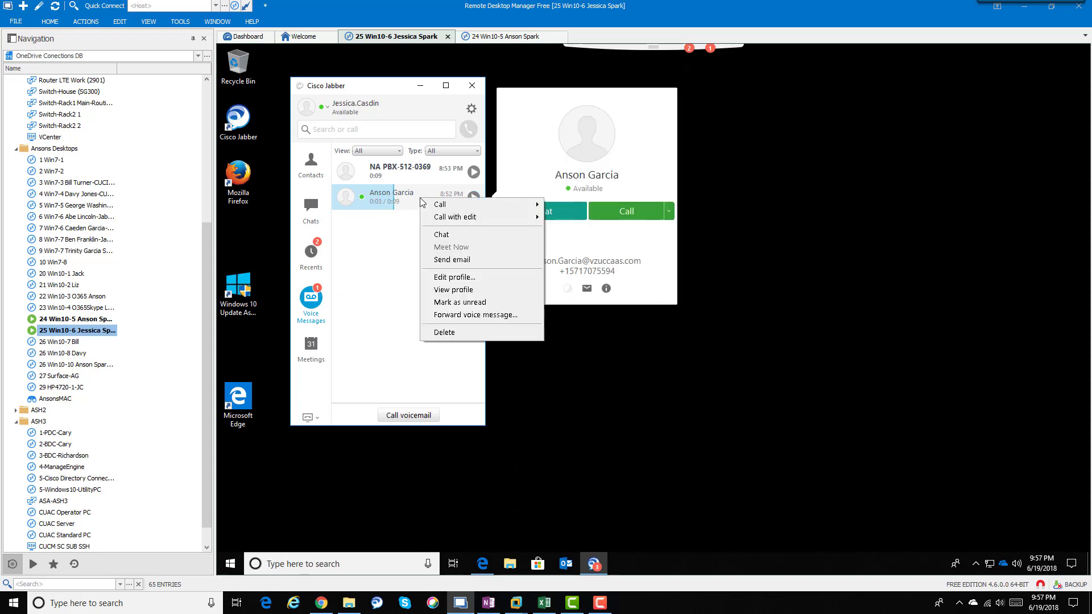
pyautogui.moveTo(440, 203)
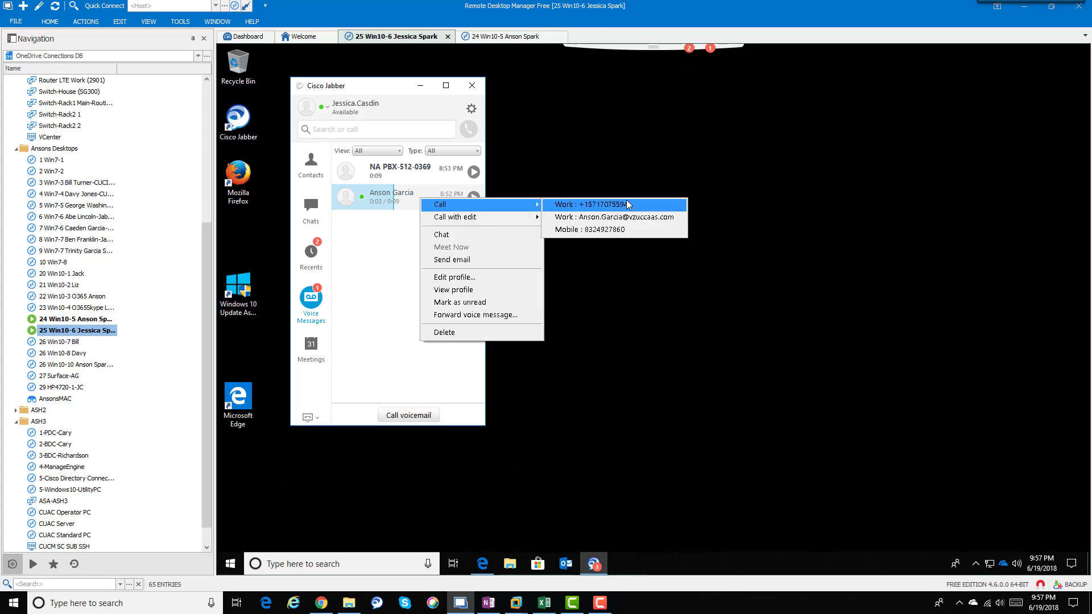
pyautogui.click(592, 203)
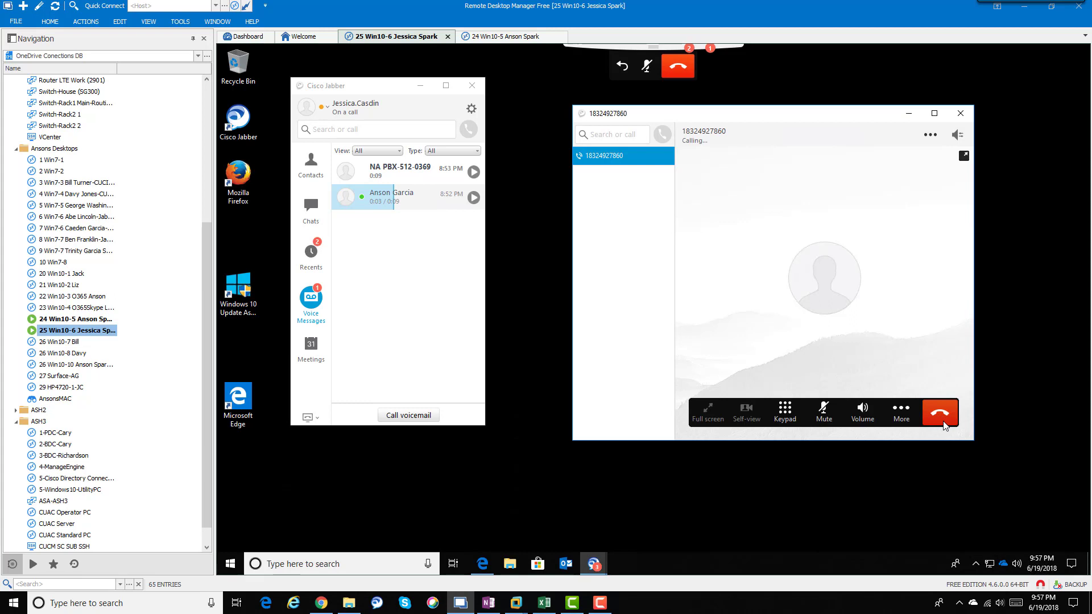
pyautogui.click(940, 412)
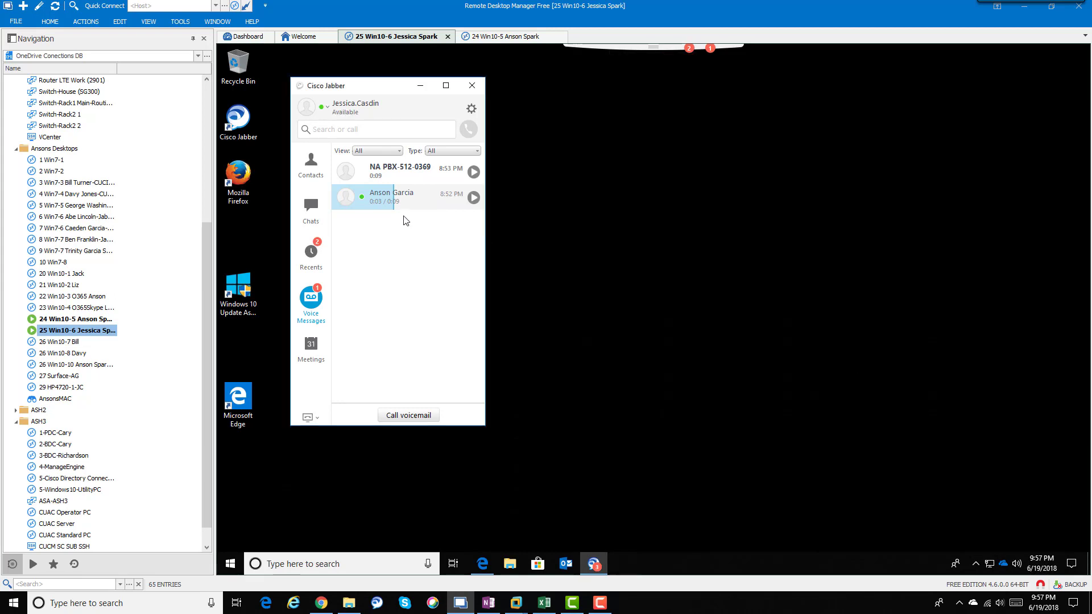
pyautogui.rightClick(376, 197)
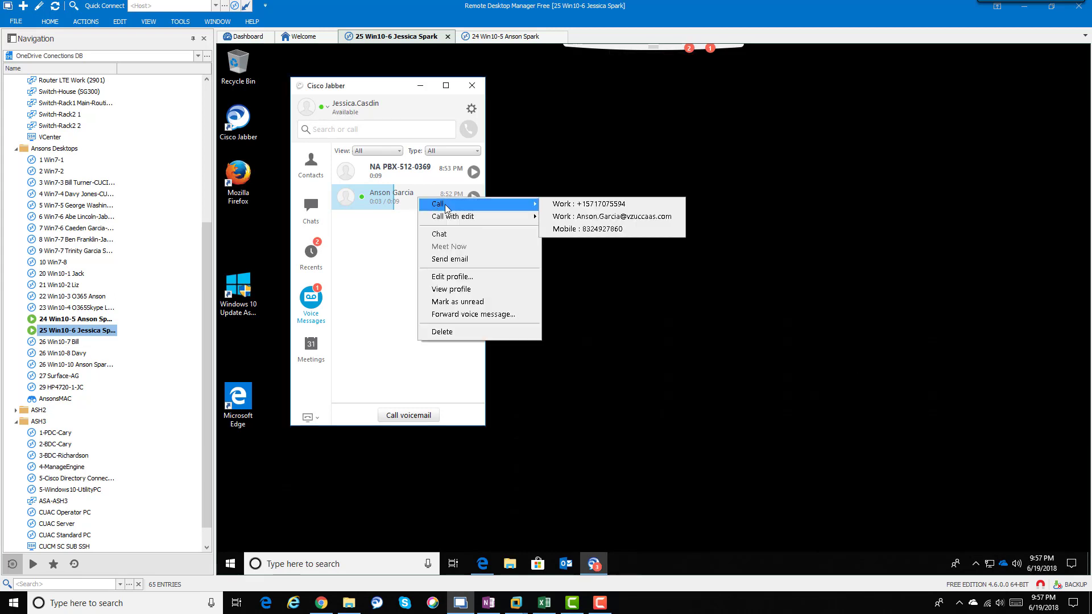
pyautogui.moveTo(452, 216)
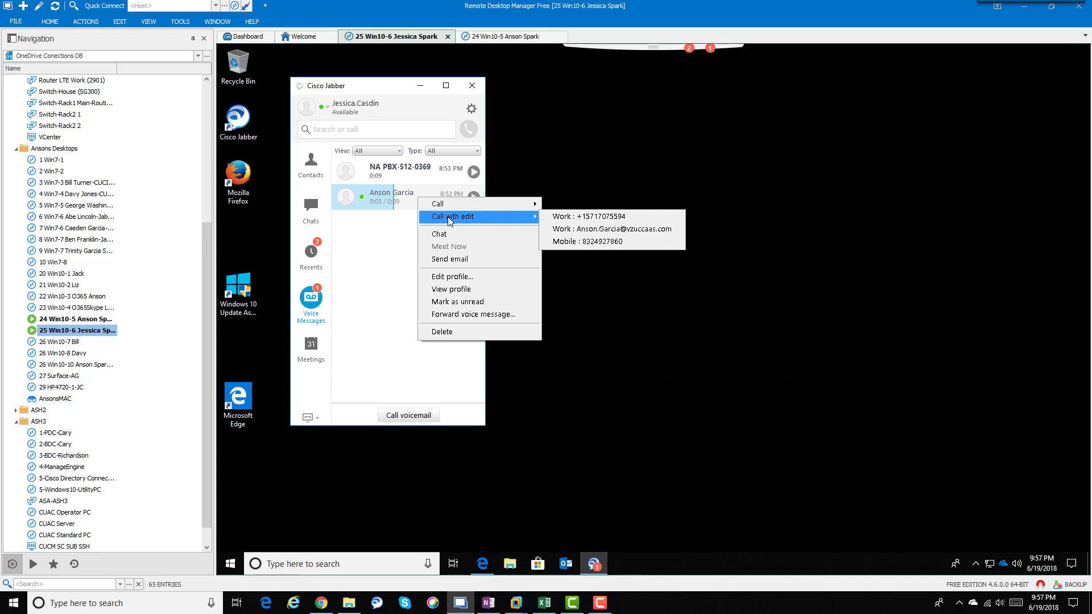
pyautogui.moveTo(450, 259)
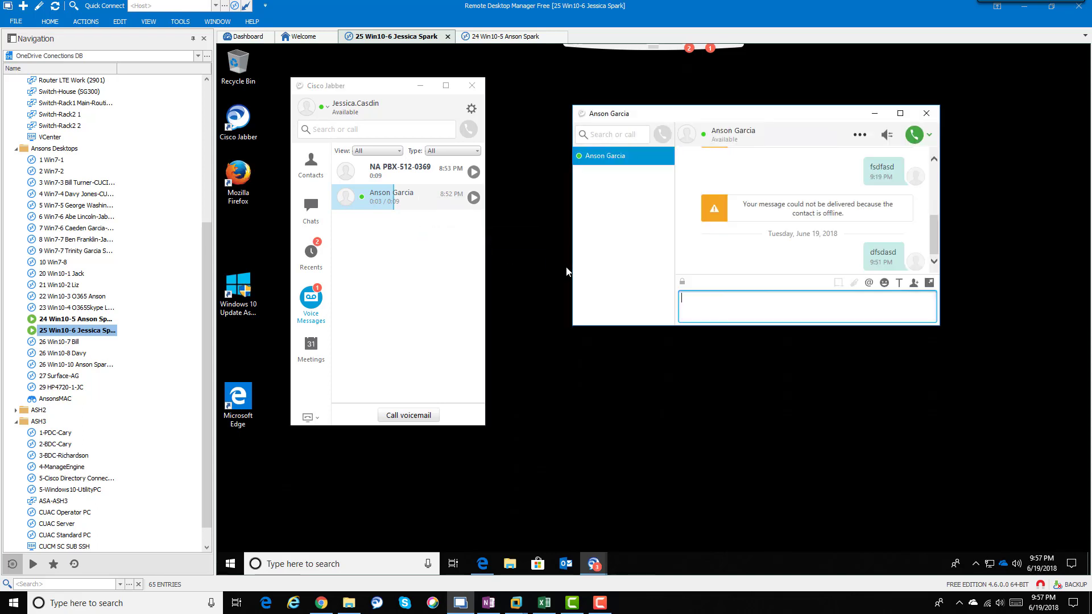
pyautogui.moveTo(926, 112)
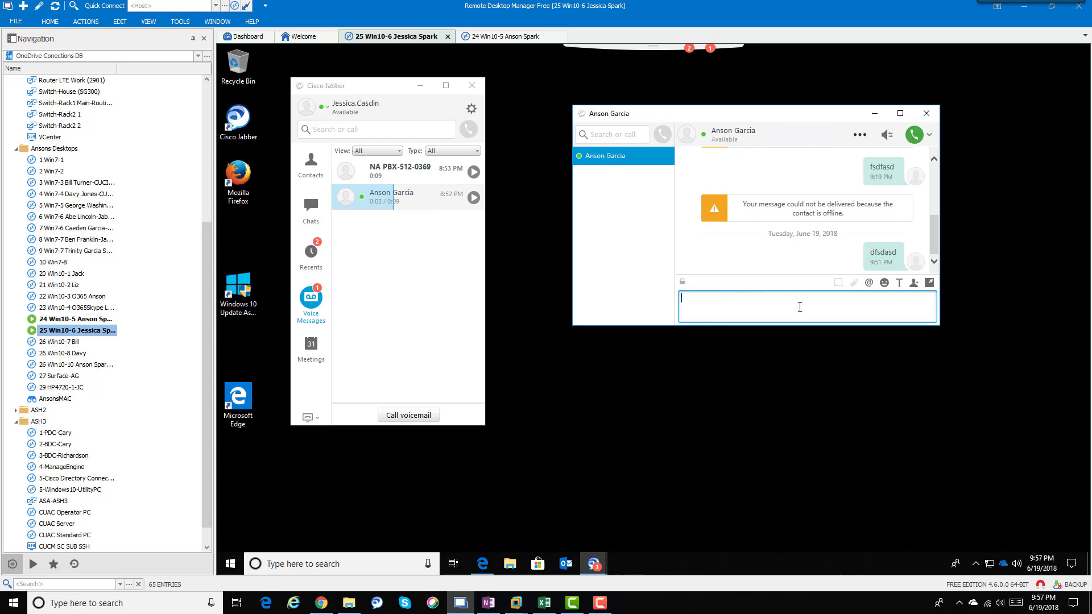
# Send 'hey can i call you' in the chat and view his 'sure' reply on the other computer's session.
pyautogui.write('hey')
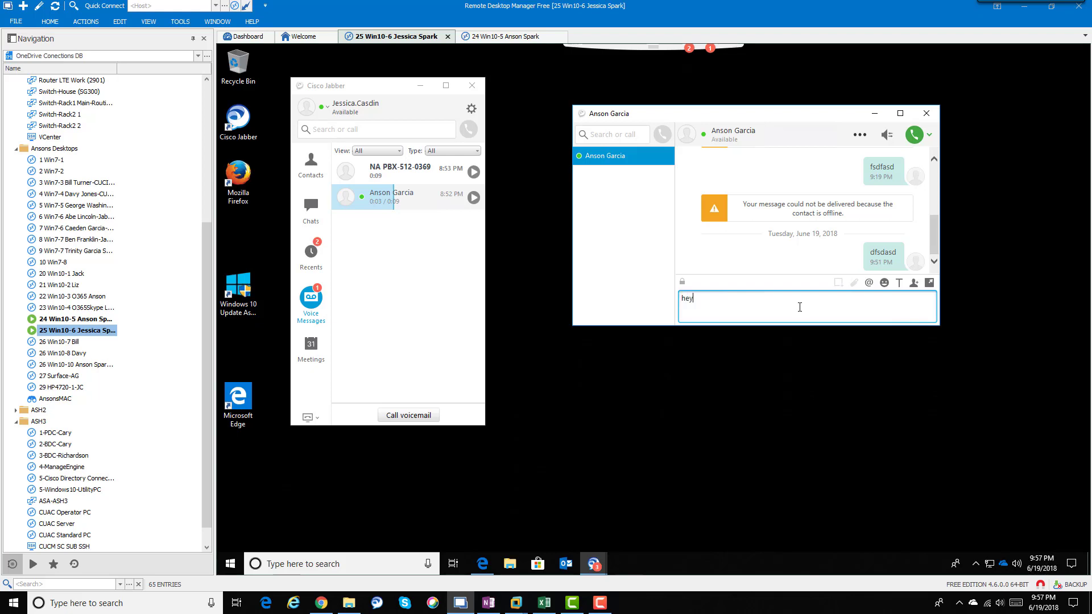
pyautogui.write('can i call you')
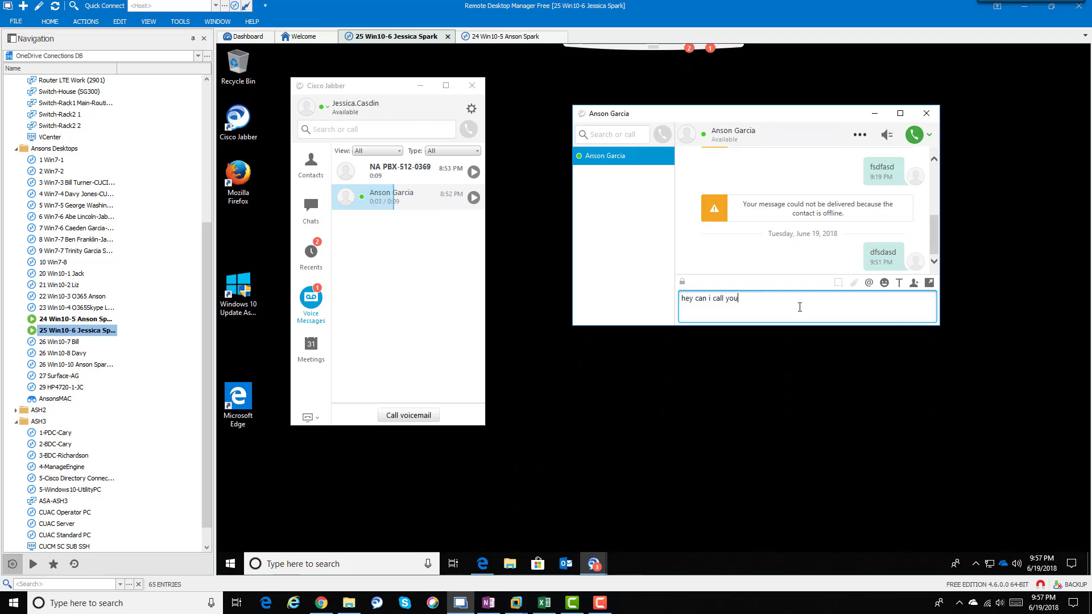
pyautogui.press('Return')
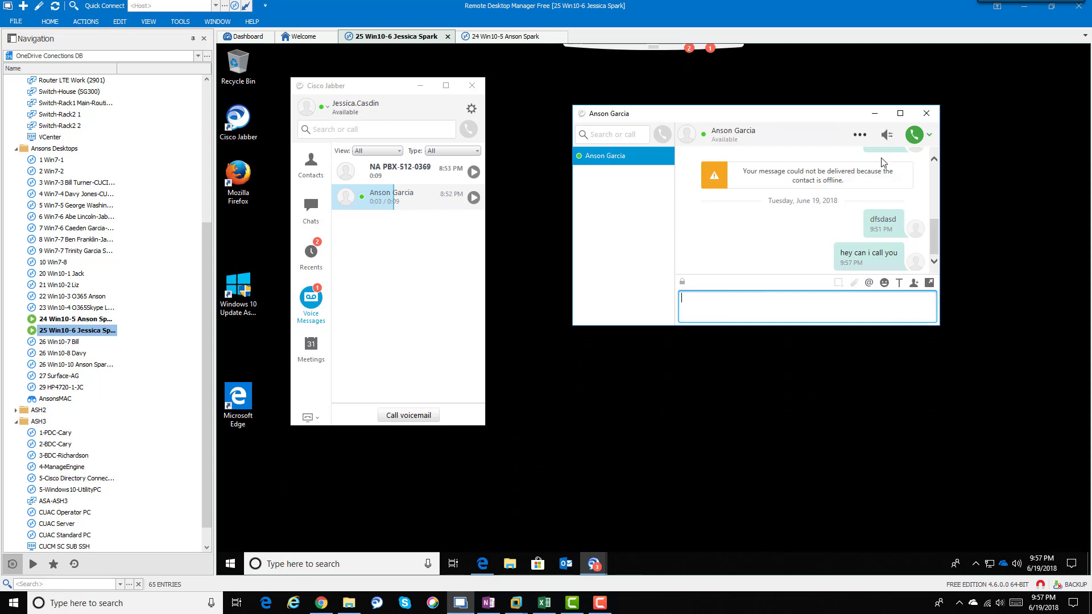
pyautogui.click(75, 319)
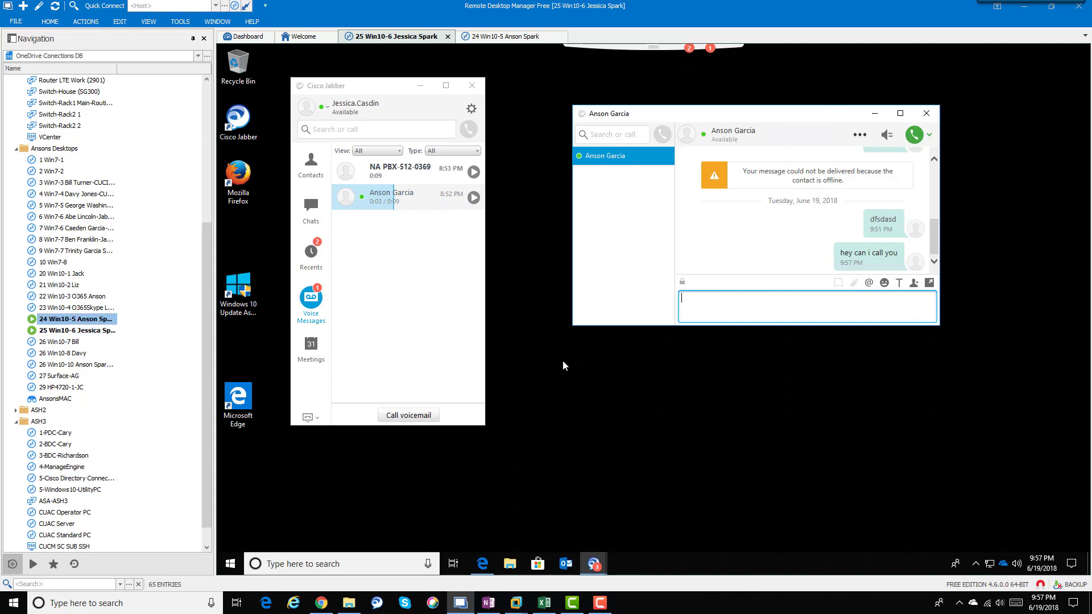
pyautogui.click(512, 37)
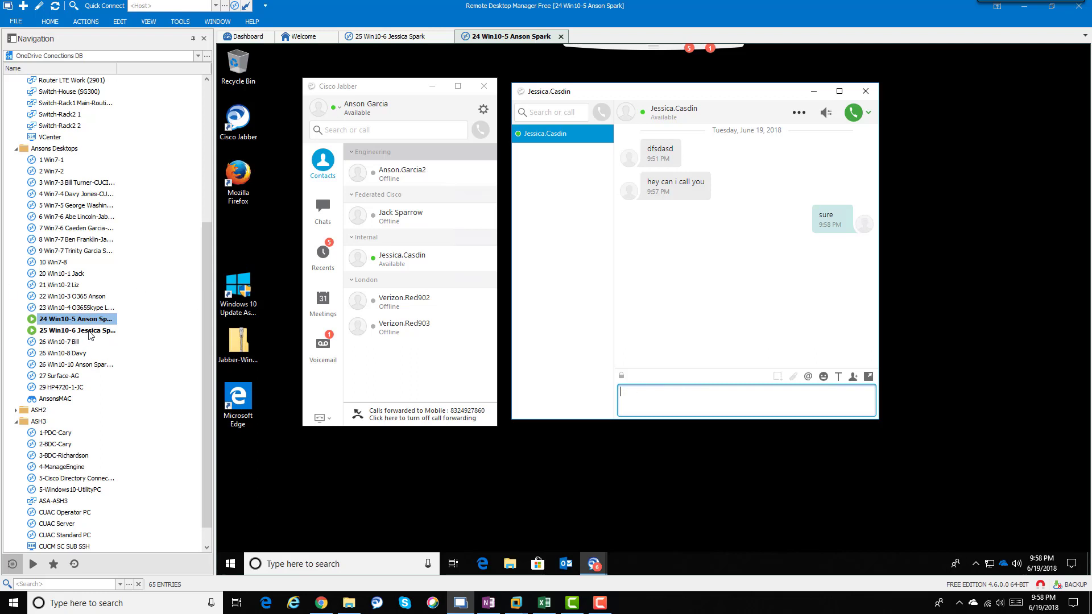
pyautogui.click(394, 37)
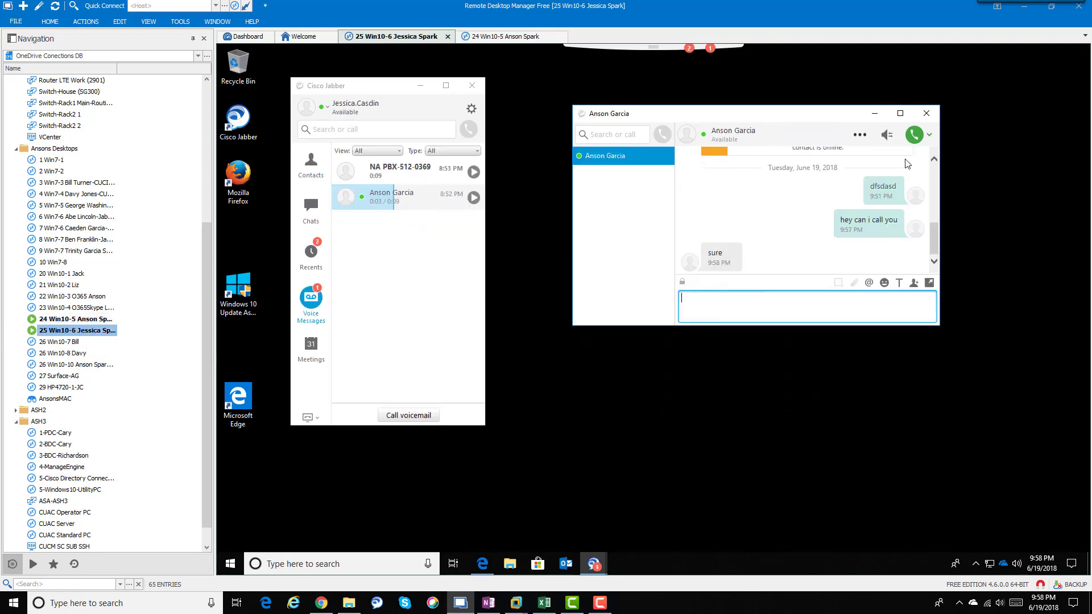
pyautogui.click(913, 134)
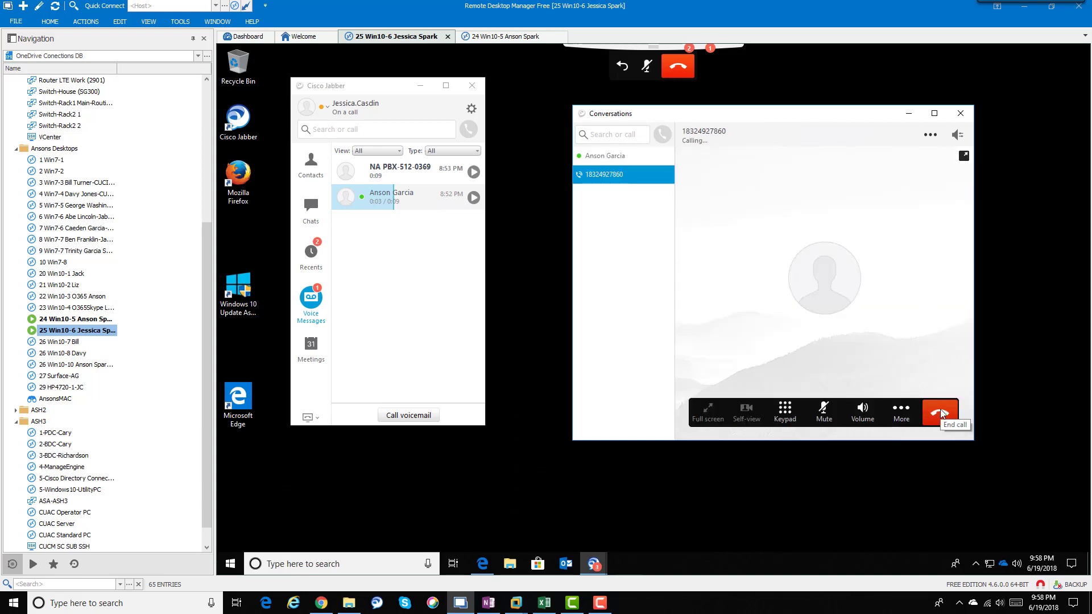
pyautogui.click(939, 411)
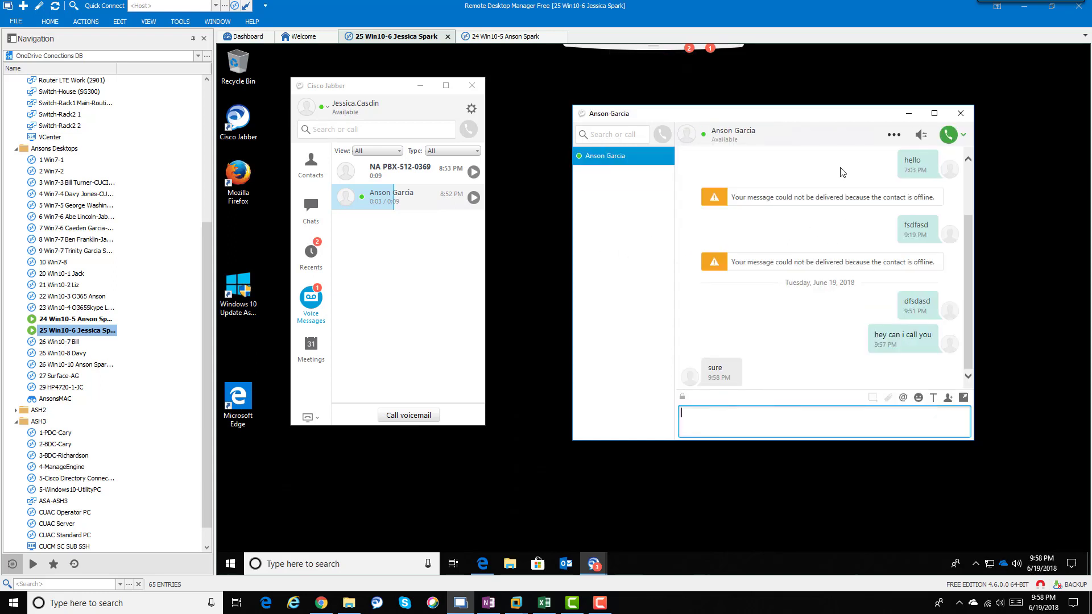
pyautogui.click(960, 113)
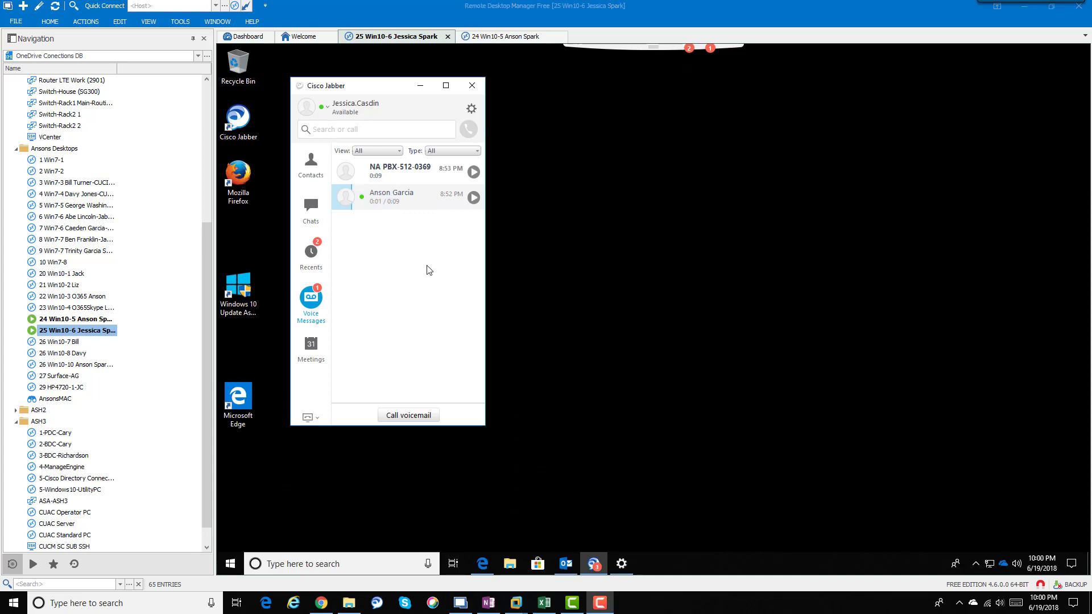
pyautogui.rightClick(392, 197)
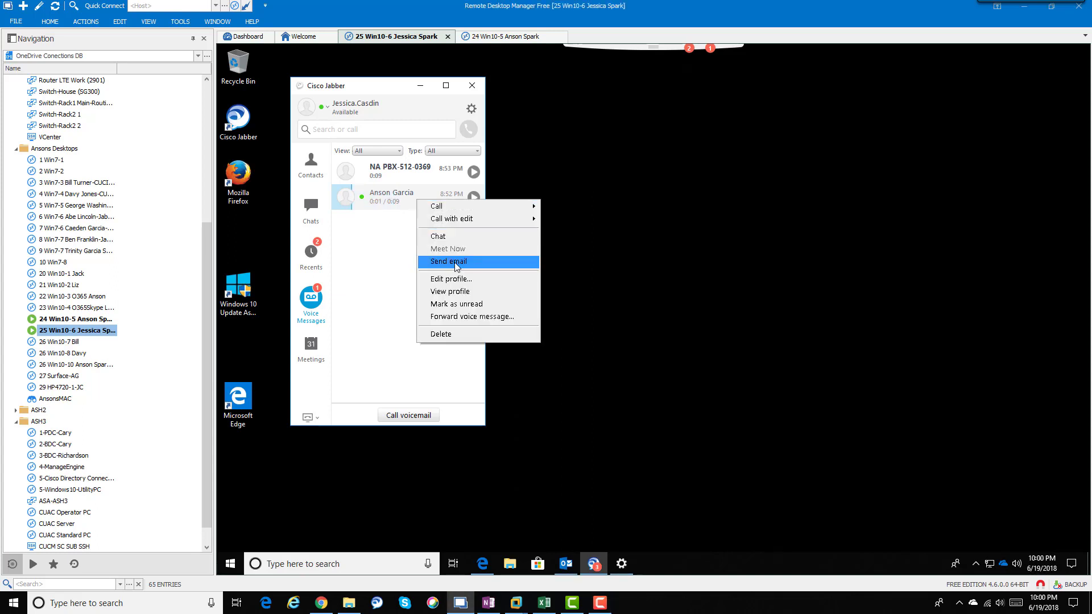
pyautogui.click(447, 261)
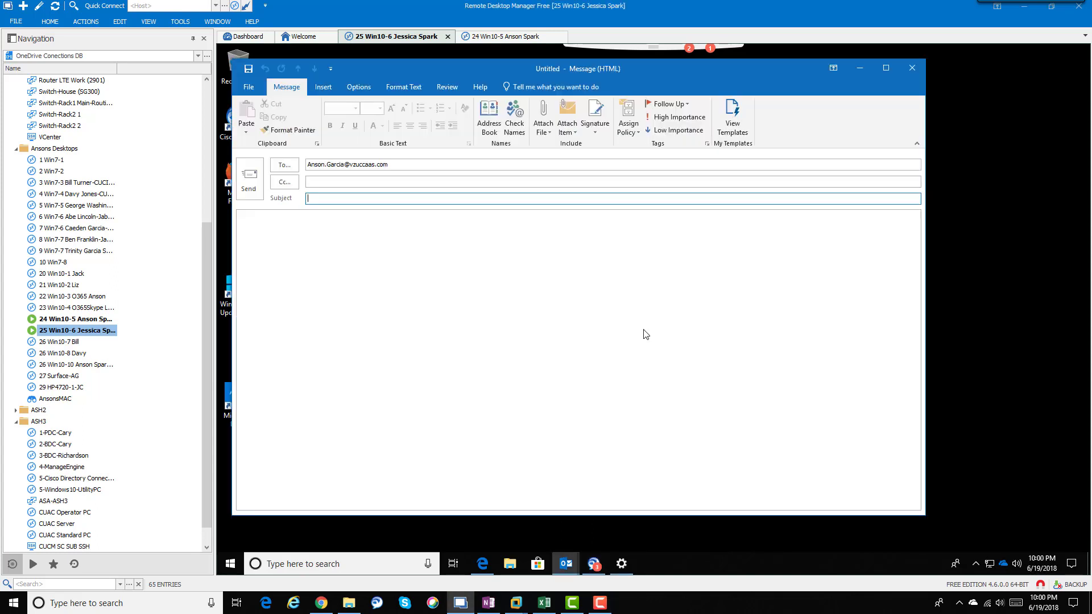
pyautogui.write('adfas')
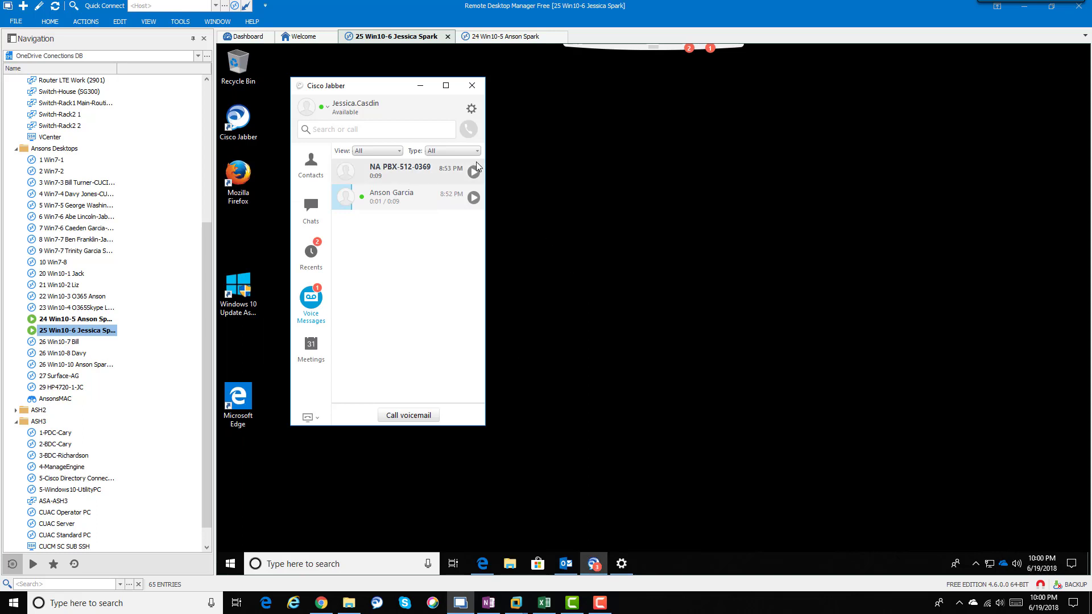
# Browse the gear menu's File options and View docked-window settings without changing anything.
pyautogui.click(471, 109)
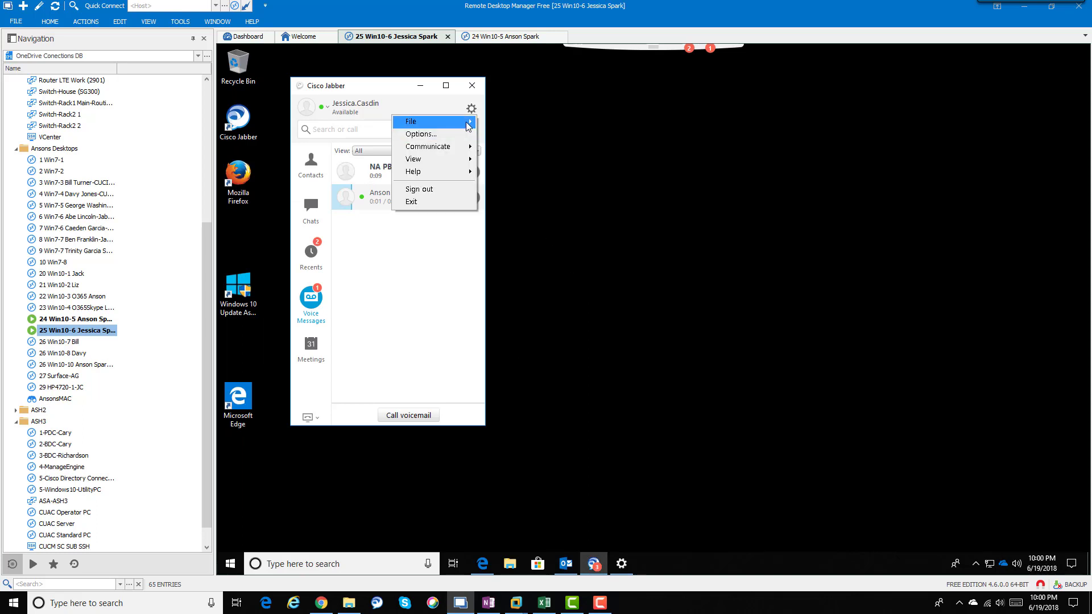
pyautogui.click(410, 121)
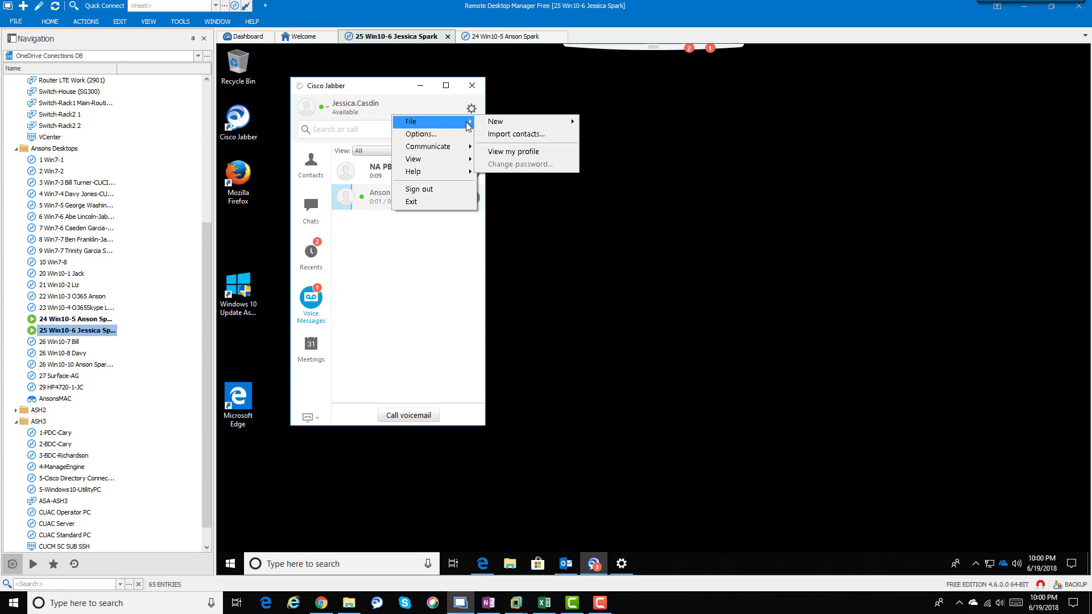
pyautogui.moveTo(421, 134)
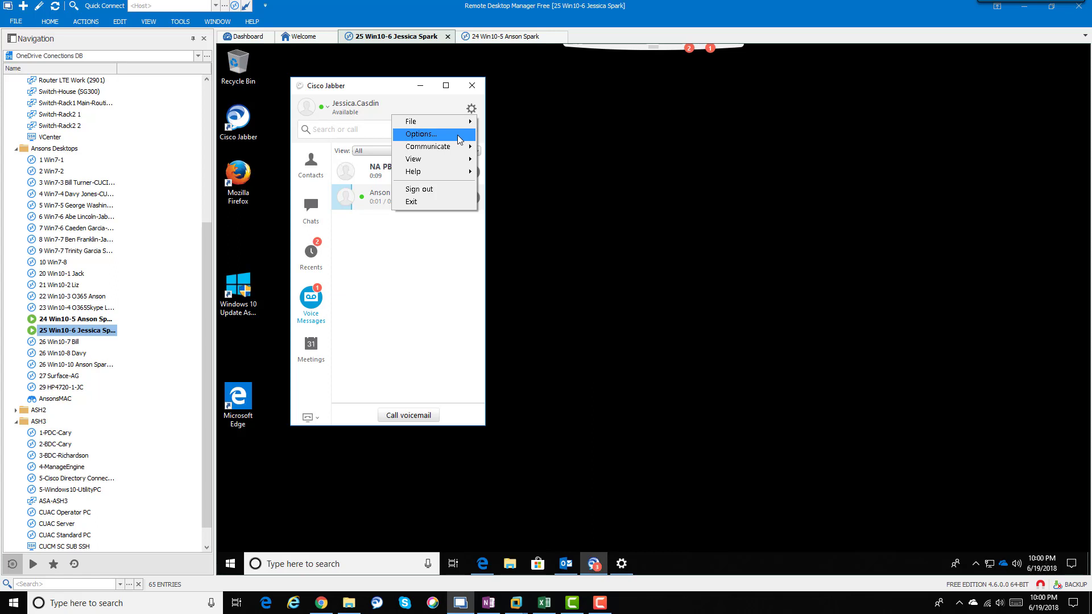
pyautogui.click(421, 134)
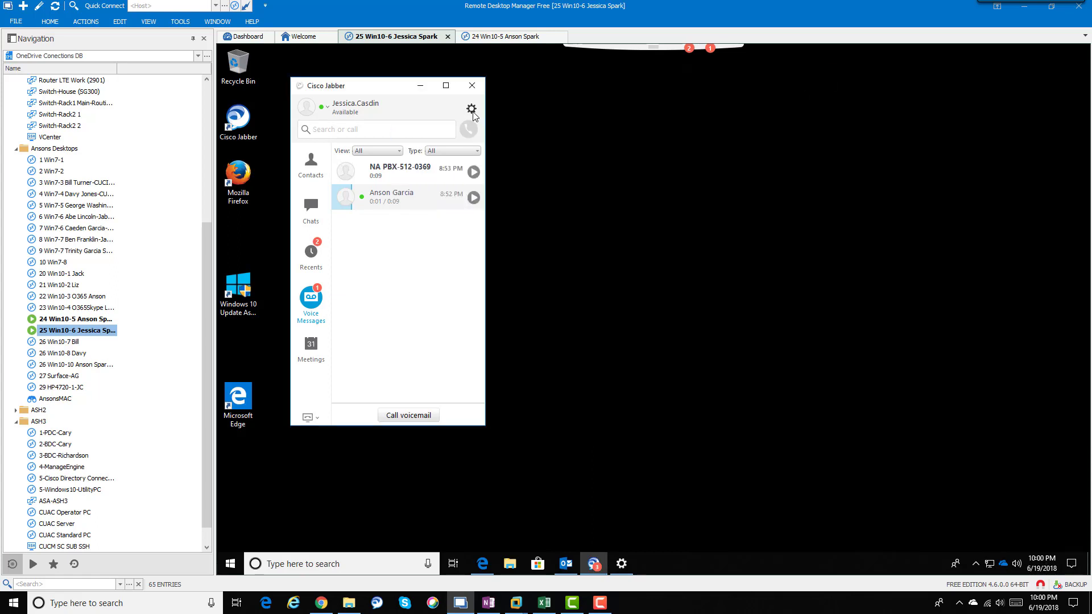
pyautogui.click(471, 110)
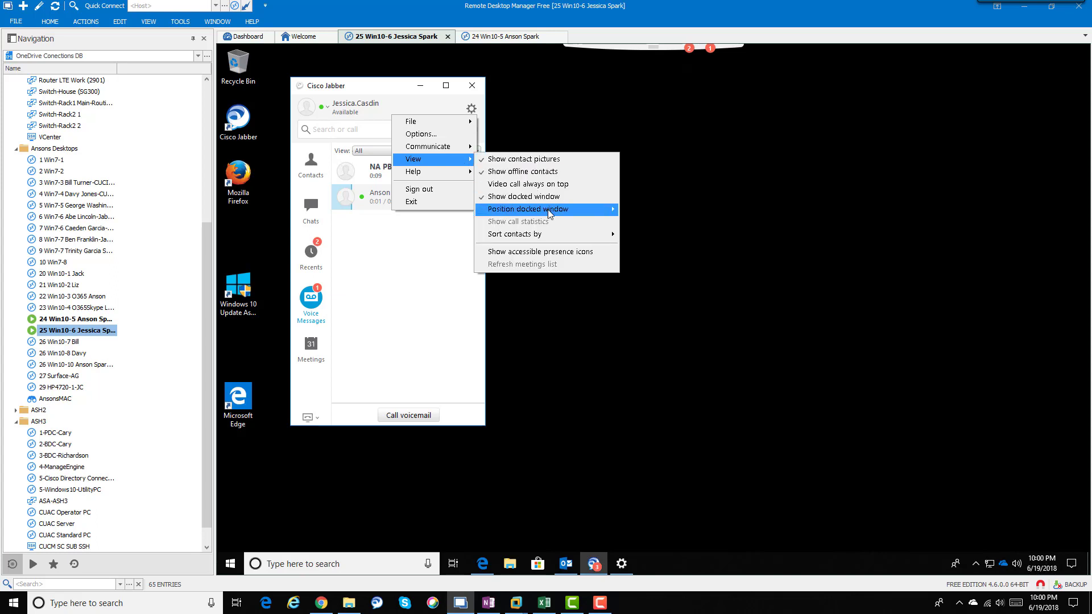
pyautogui.click(668, 79)
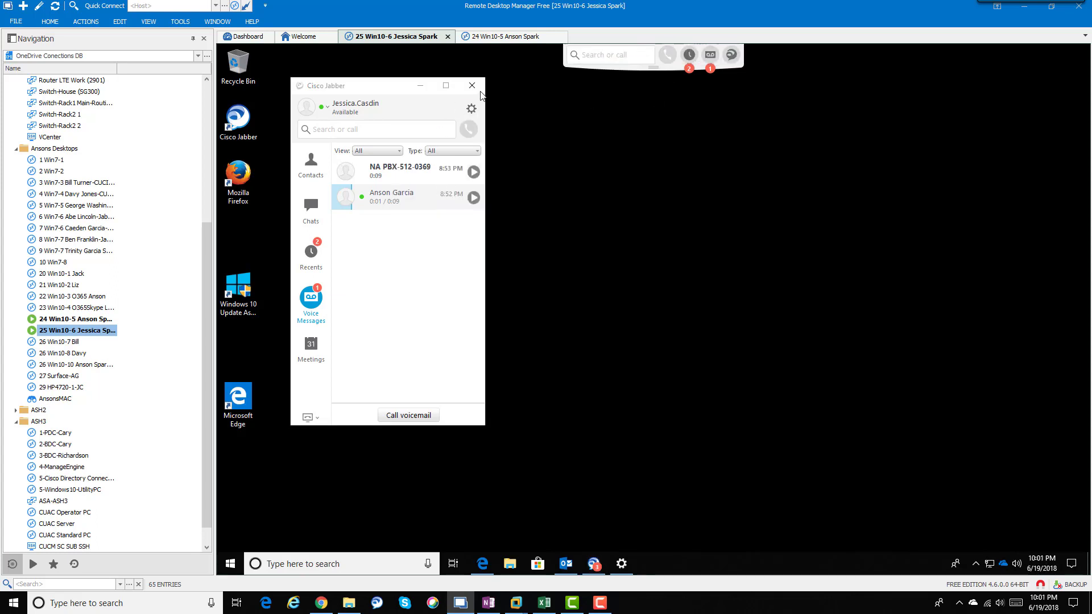
# Close the main window, reopen Voice Messages from the docked bar, then close it again.
pyautogui.click(472, 85)
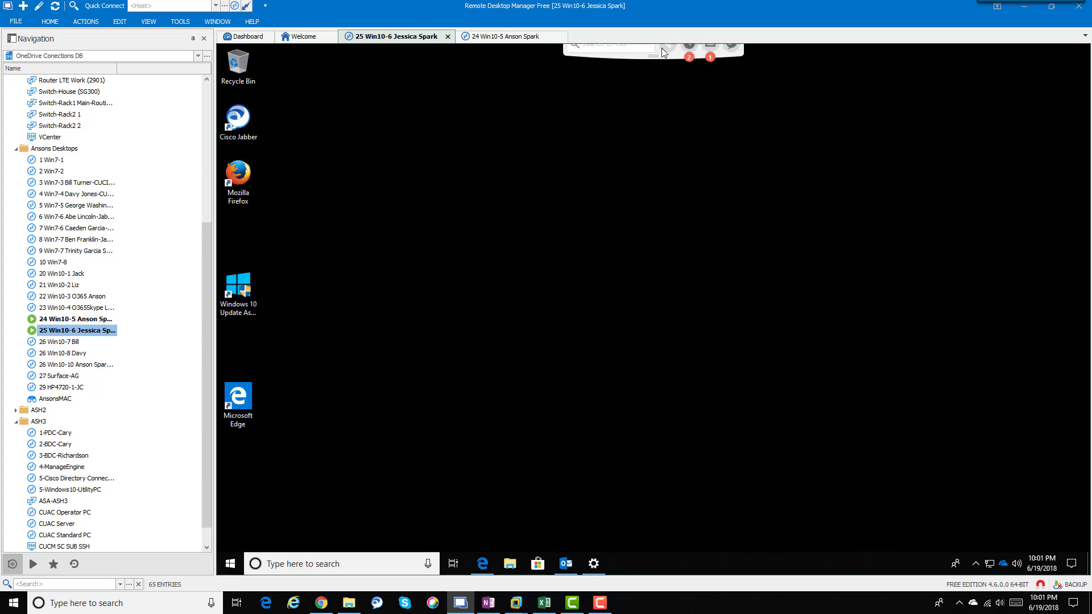
pyautogui.moveTo(710, 54)
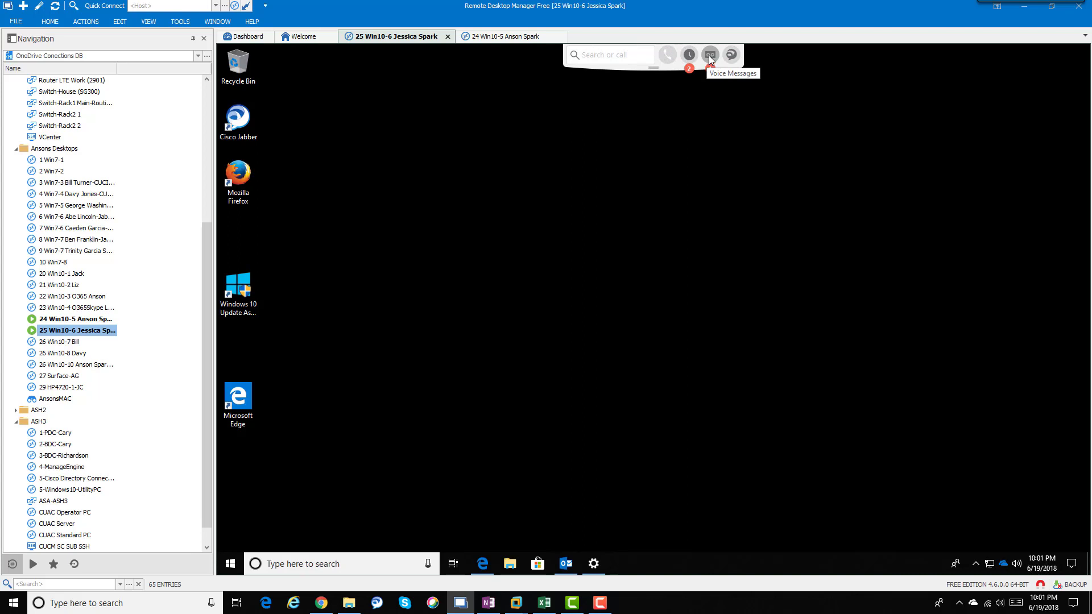
pyautogui.click(709, 55)
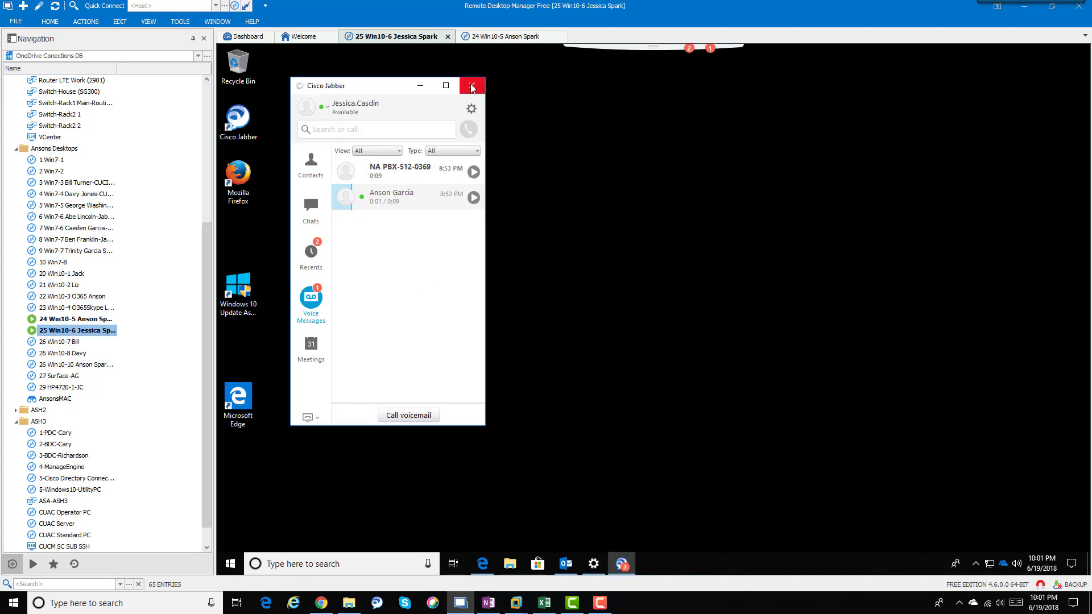
pyautogui.click(471, 85)
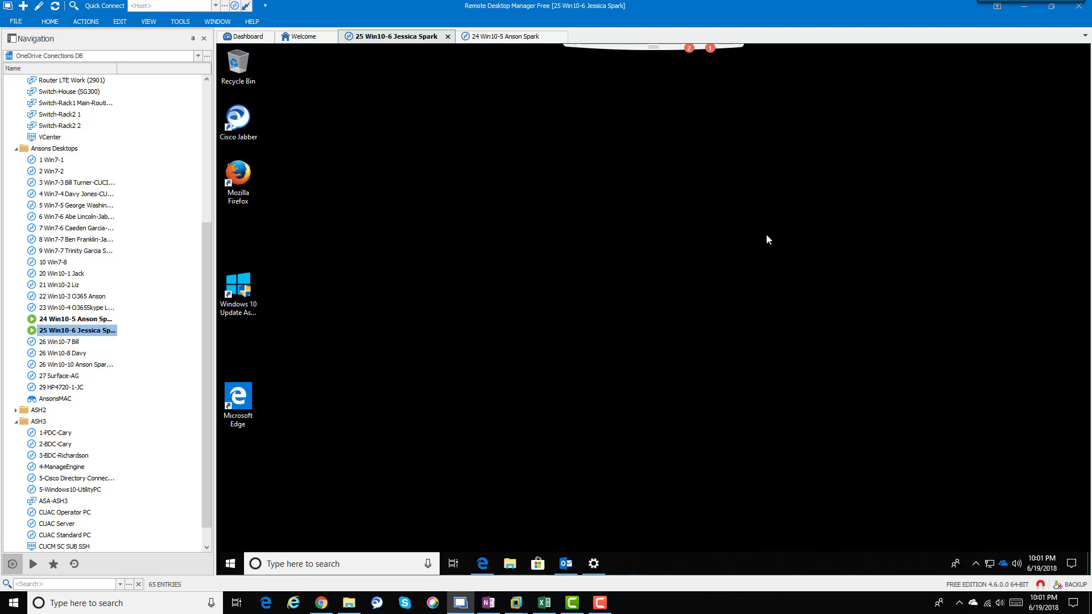
pyautogui.moveTo(771, 235)
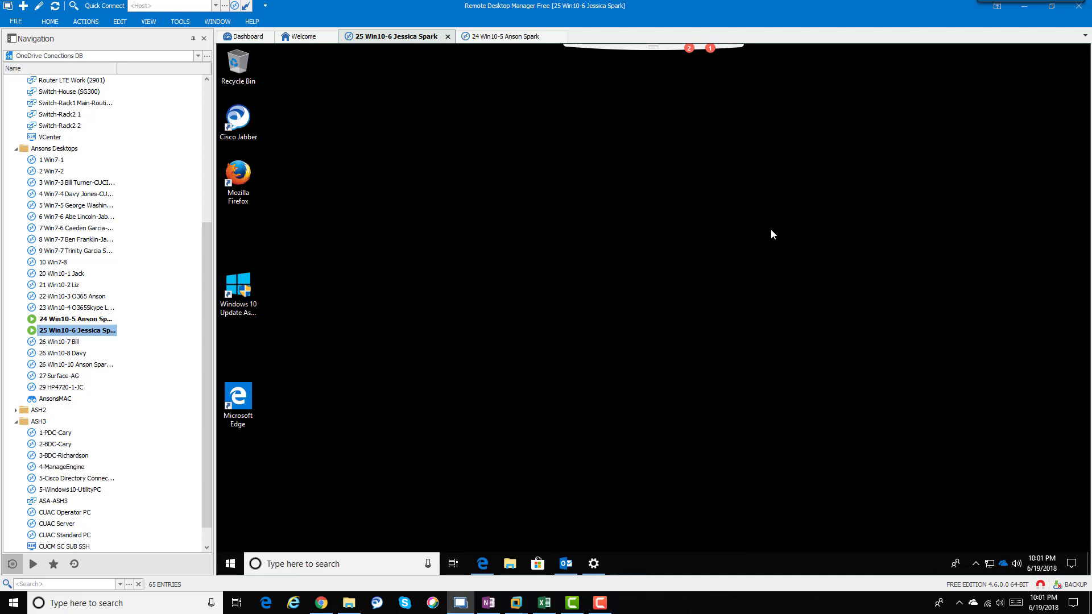